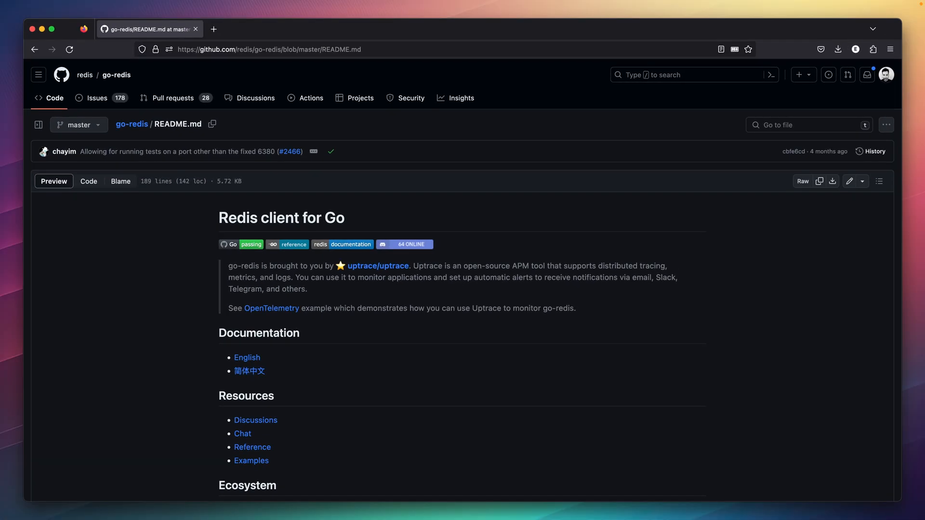
Step: Scroll to the go-redis README Installation section and copy the go-redis v9 go get command
{"action": "scroll", "scroll_direction": "down", "scroll_amount": 3}
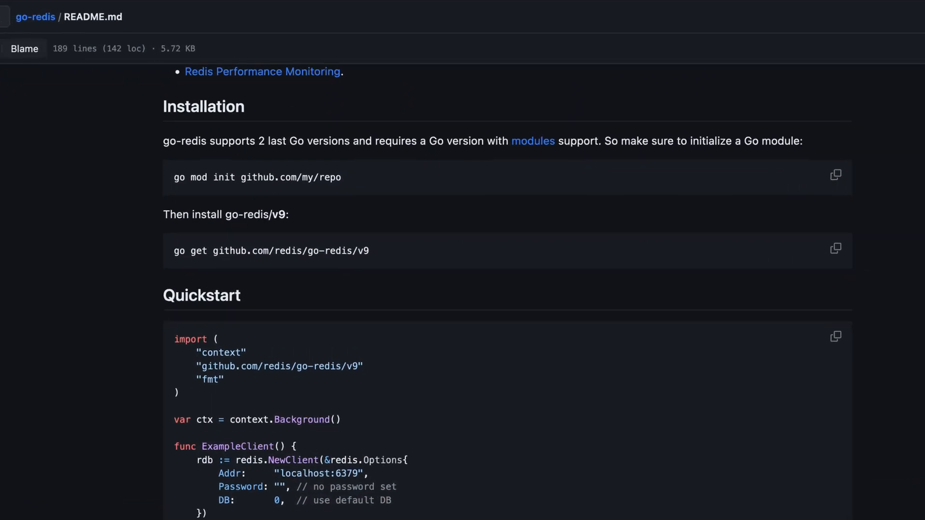
{"action": "left_click", "coordinate": [834, 248]}
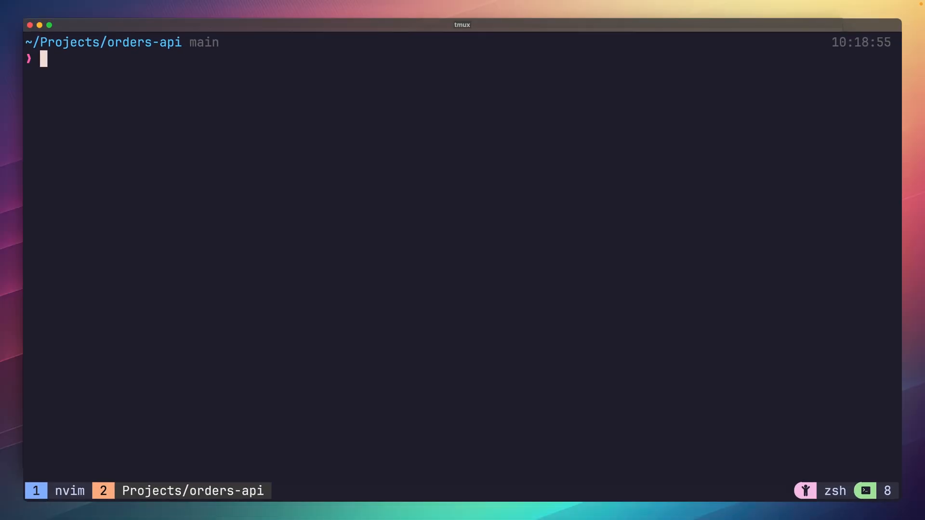
Step: Add github.com/redis/go-redis/v9 with go get, then start Redis via brew services
{"action": "type", "text": "go get github.com/redis/go-redis/v9"}
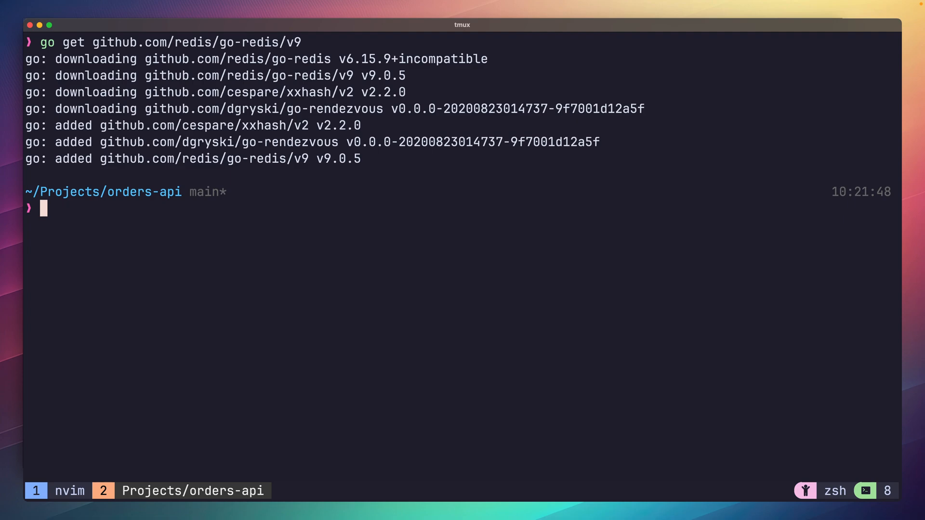
{"action": "type", "text": "clear"}
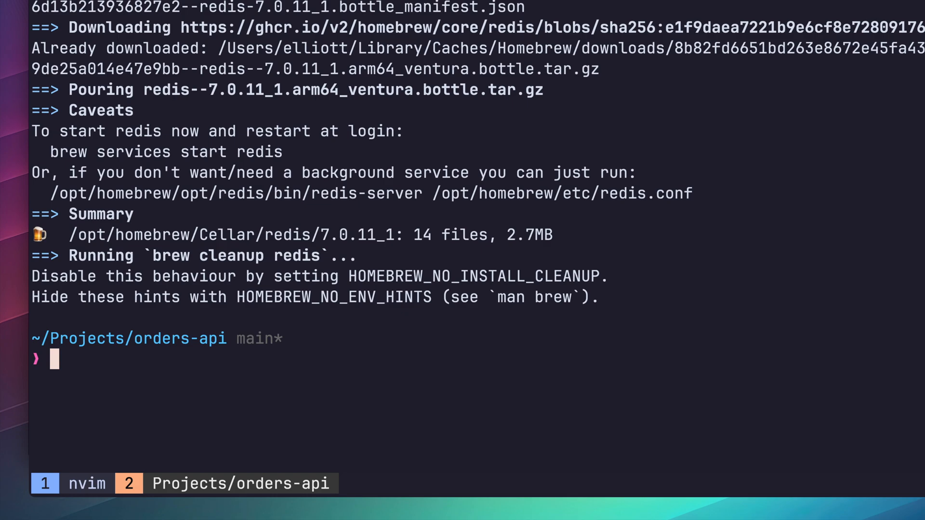
{"action": "type", "text": "brew services st"}
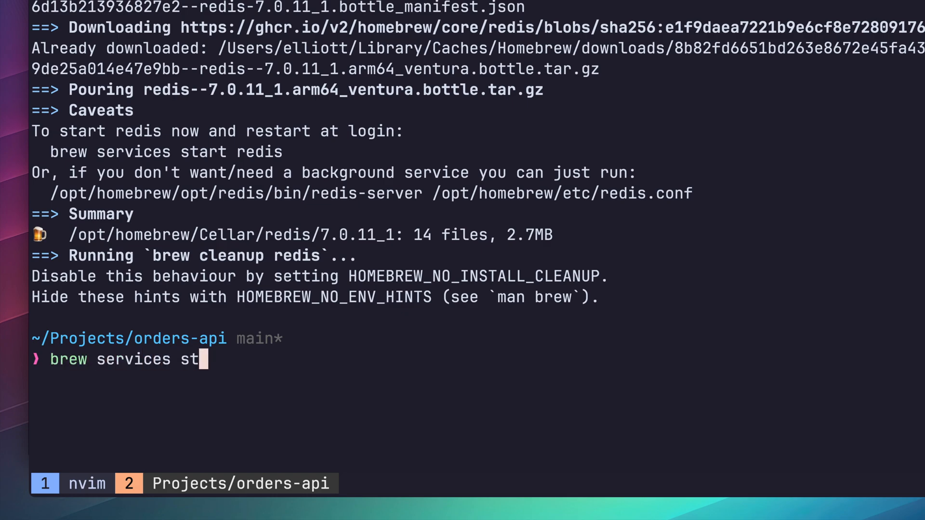
{"action": "key", "text": "Enter"}
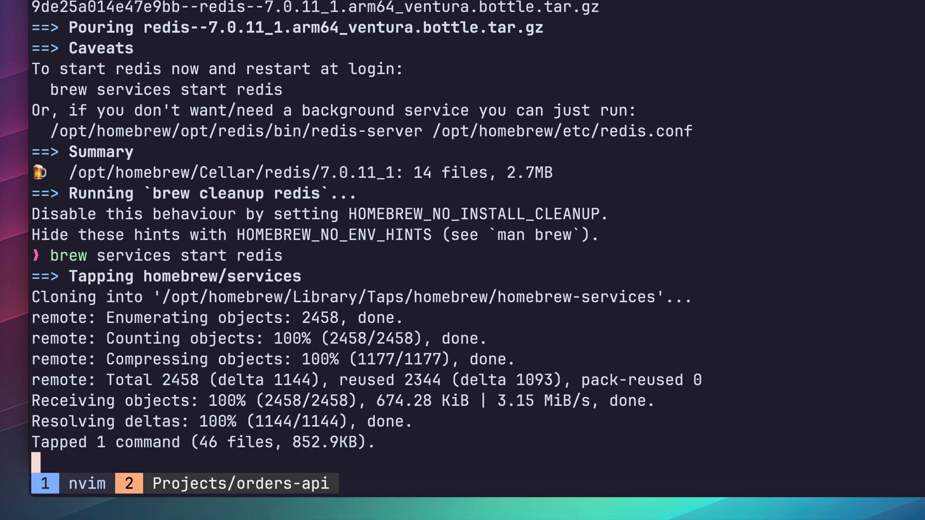
{"action": "key", "text": "Return"}
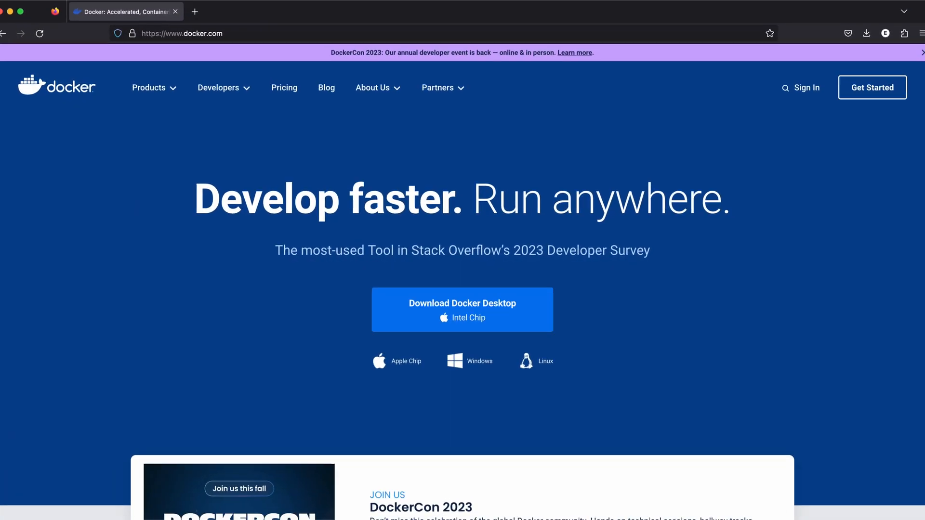
Step: Go through docker.com's Developers menu to the Getting Started page
{"action": "left_click", "coordinate": [218, 87]}
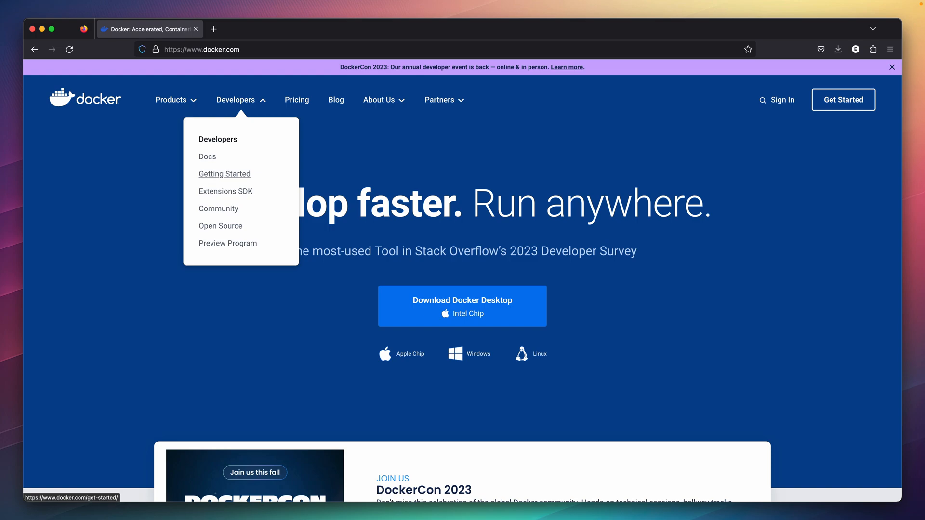
{"action": "left_click", "coordinate": [224, 173]}
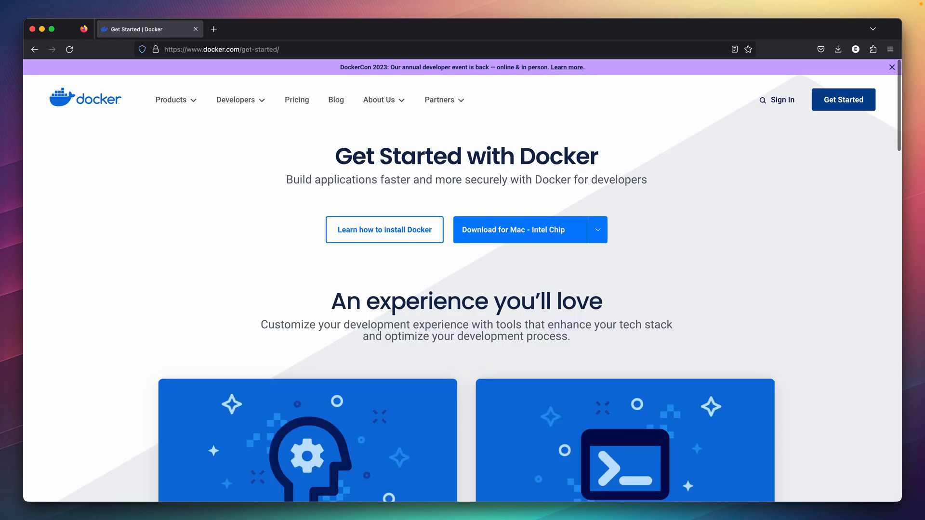
{"action": "left_click", "coordinate": [384, 230]}
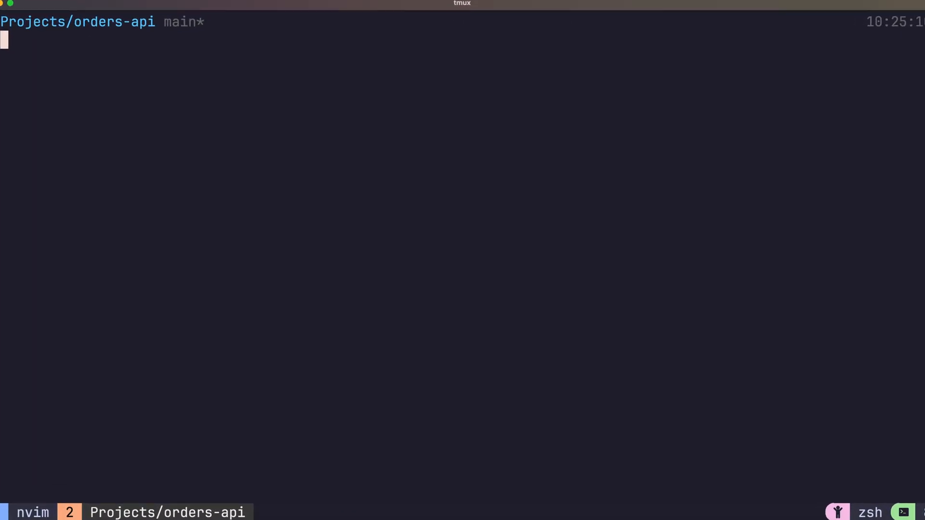
Step: Install Docker with brew install --cask docker and clear the terminal
{"action": "type", "text": "brew install --cask docker"}
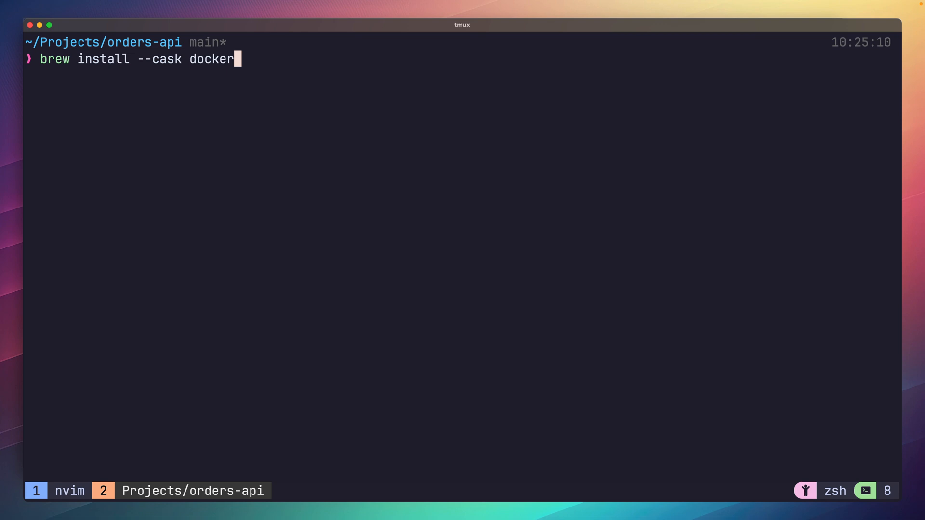
{"action": "key", "text": "Enter"}
{"action": "type", "text": "docker ps"}
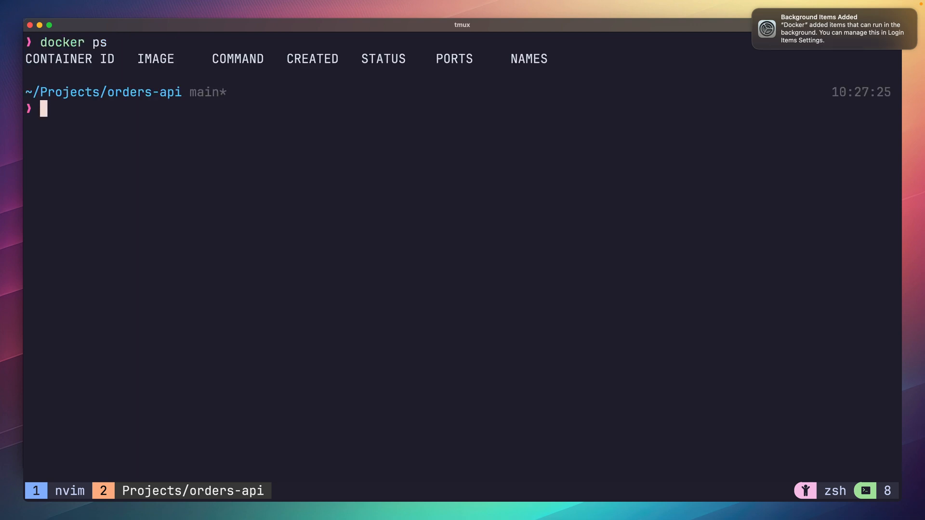
{"action": "type", "text": "clear"}
{"action": "type", "text": "brew services stop redis"}
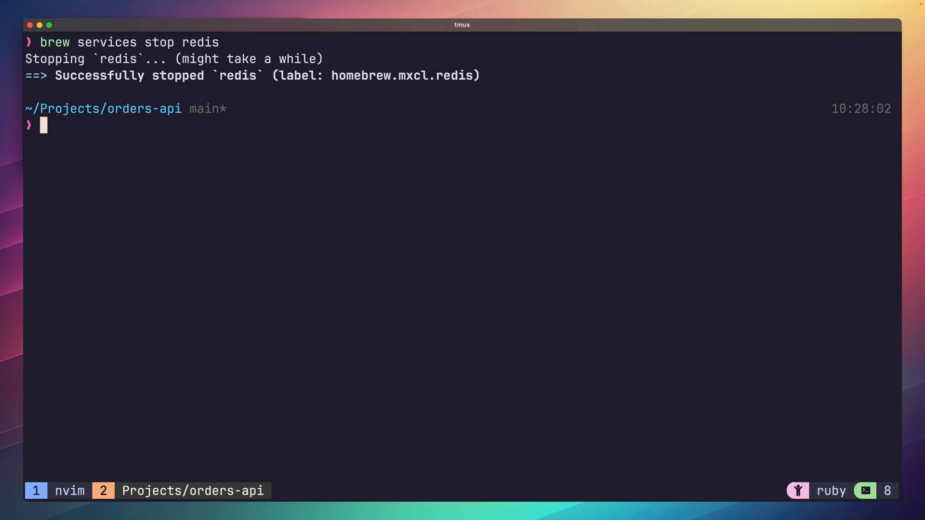
Step: Run redis:latest in Docker on port 6379, connect redis-cli and list KEYS *
{"action": "type", "text": "docker run -p 6379:6379 redis:latest"}
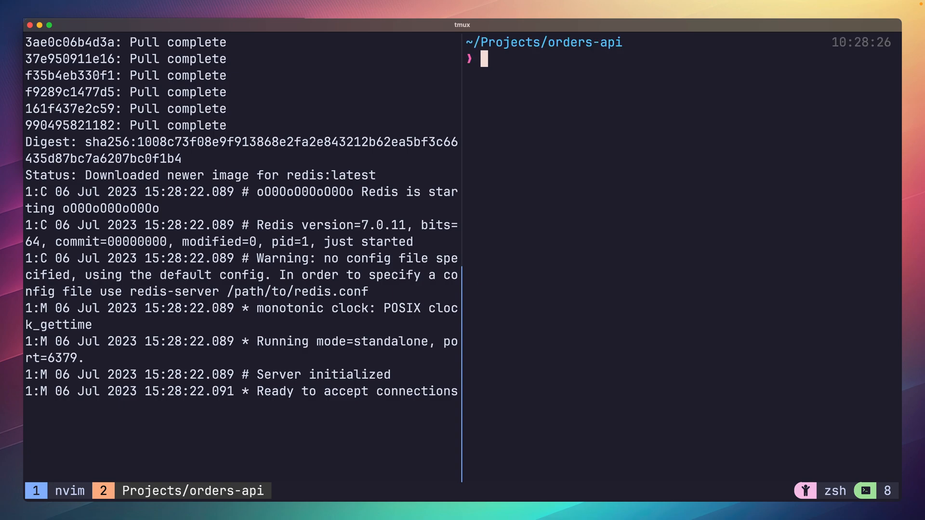
{"action": "type", "text": "redis-cli"}
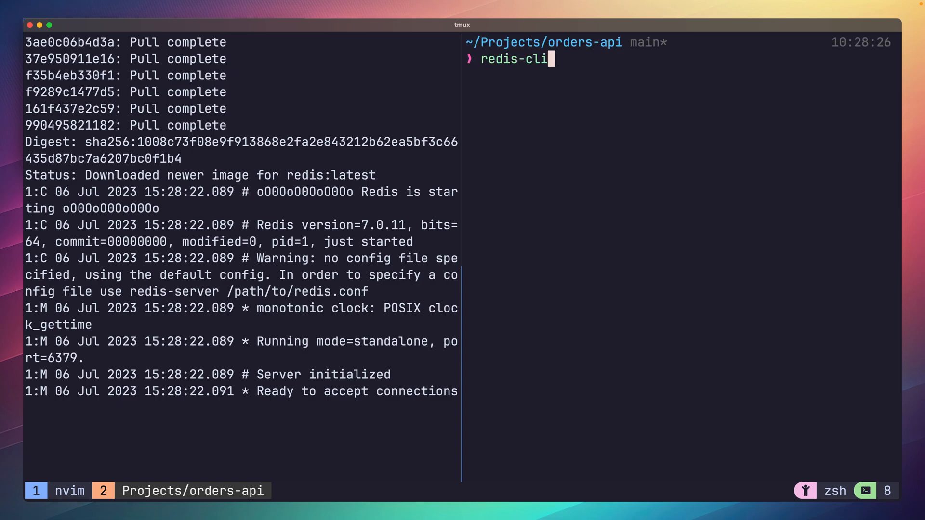
{"action": "key", "text": "enter"}
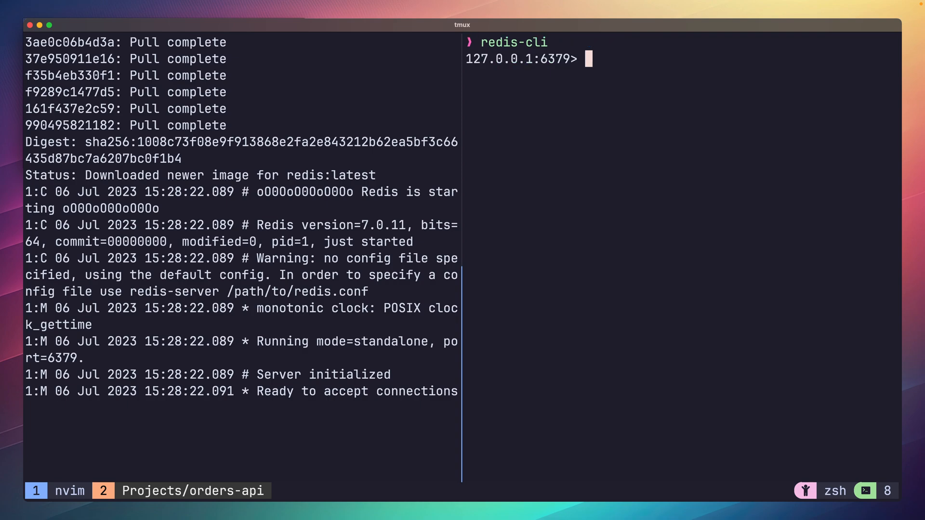
{"action": "type", "text": "KEYS *"}
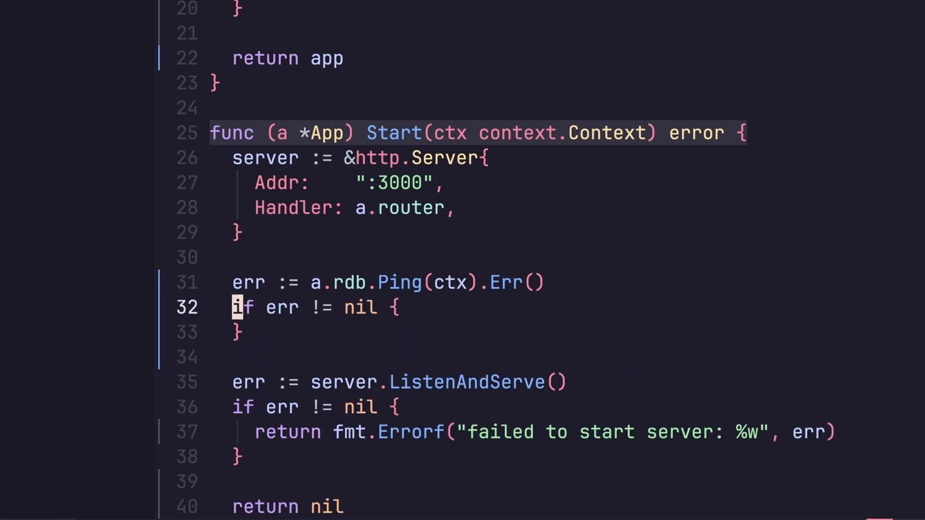
Step: Make Start return fmt.Errorf("failed to connect to redis: %w", err) when Ping fails
{"action": "type", "text": "return fmt.Errorf(\"failed to connect to redis: %w\", err)"}
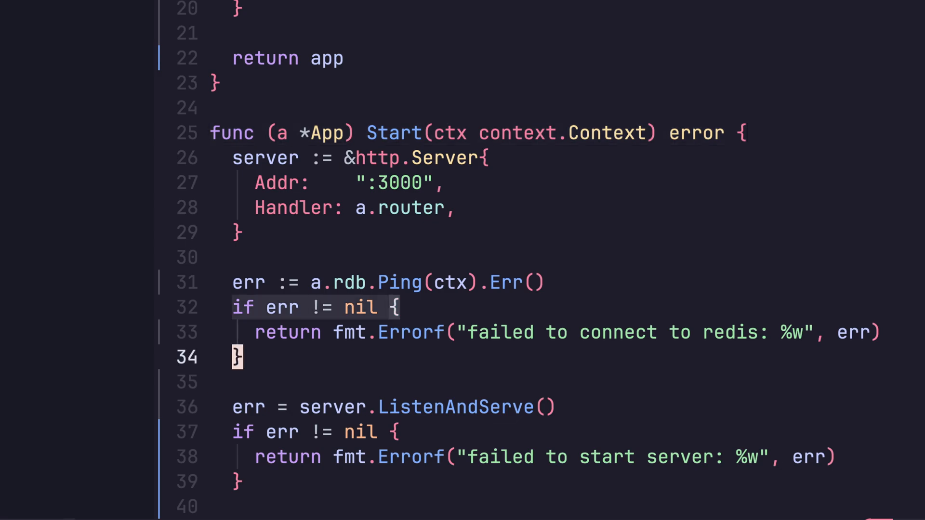
{"action": "type", "text": "fmt.Pritn"}
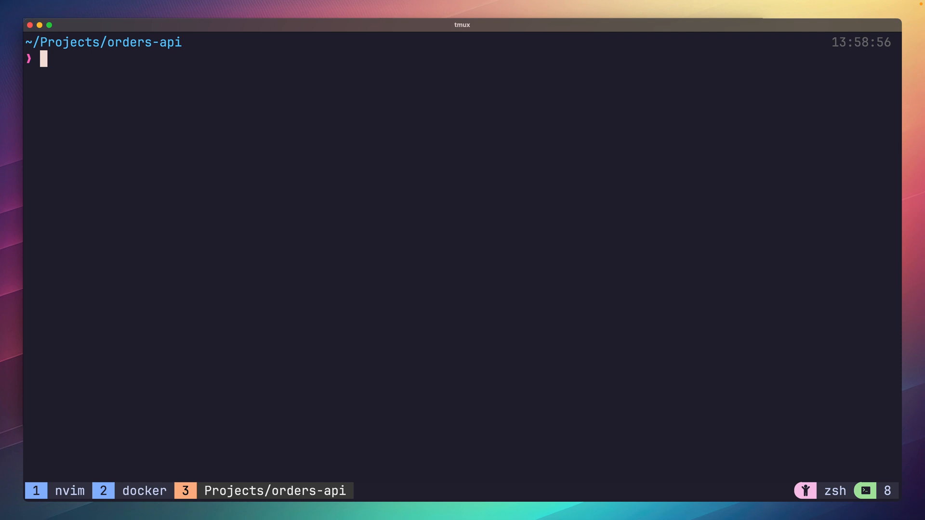
Step: Run go run main.go and curl localhost:3000/ to confirm a 200 response
{"action": "type", "text": "go run main.go"}
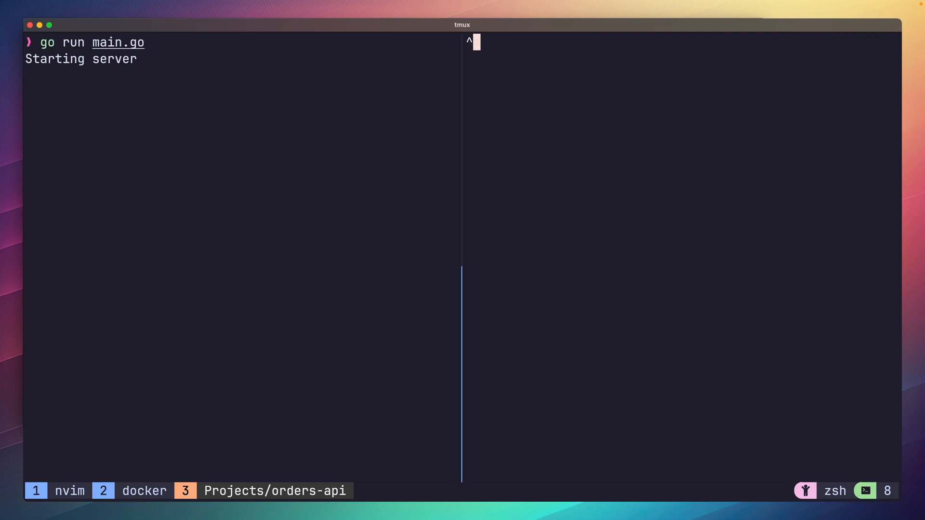
{"action": "type", "text": "curl localhost:3000/"}
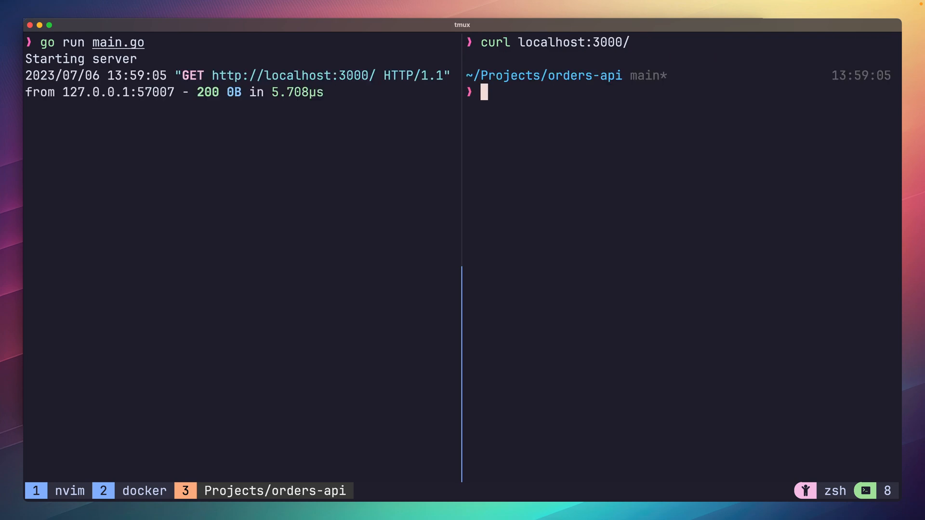
{"action": "key", "text": "ctrl+c"}
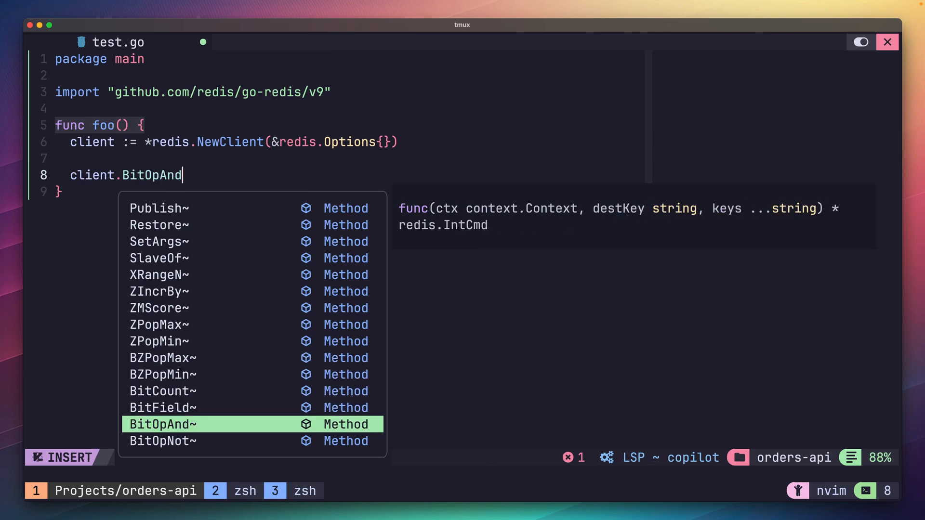
Step: Browse the redis client's method completions in test.go, typing ExpireXX
{"action": "type", "text": "ExpireXX"}
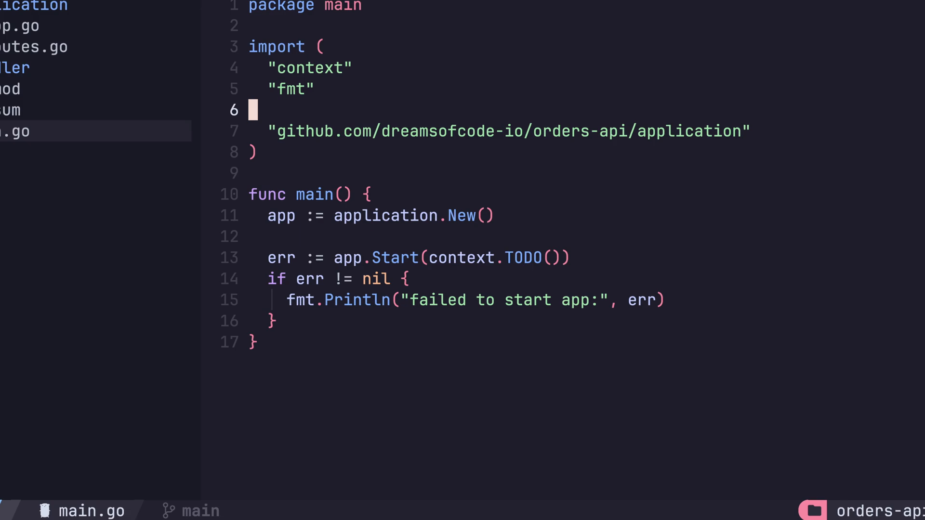
Step: Import "os/signal" and write signal.NotifyContext(context.Background(), os.Interrupt) in main
{"action": "type", "text": "\"os/signal\""}
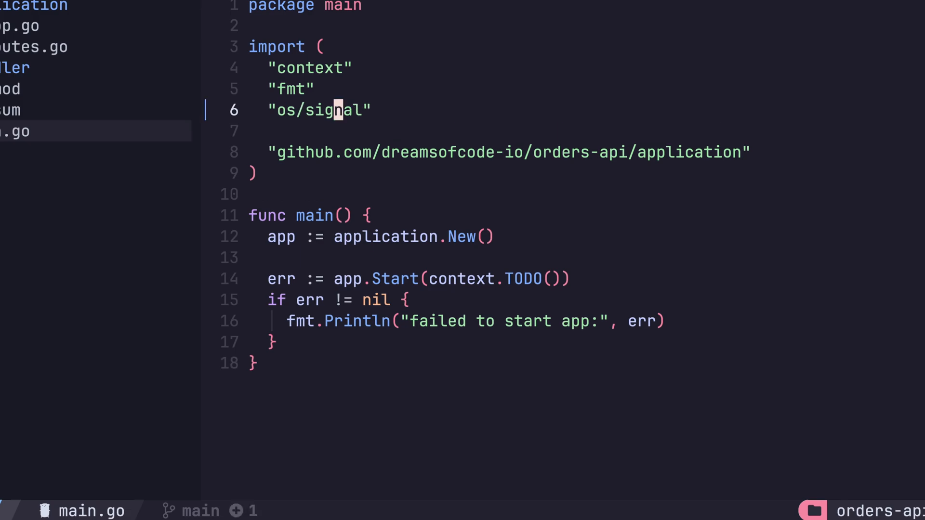
{"action": "type", "text": "signal.NotifyContext("}
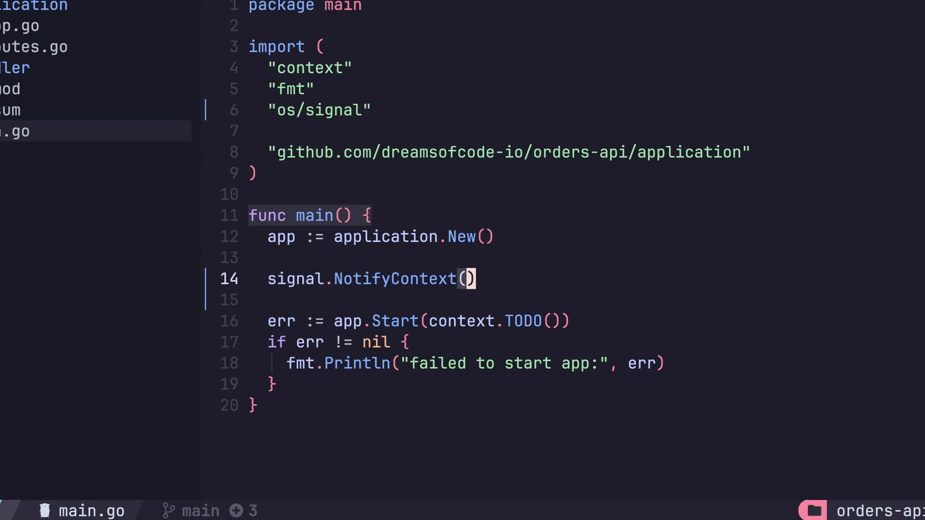
{"action": "type", "text": "context.Background()"}
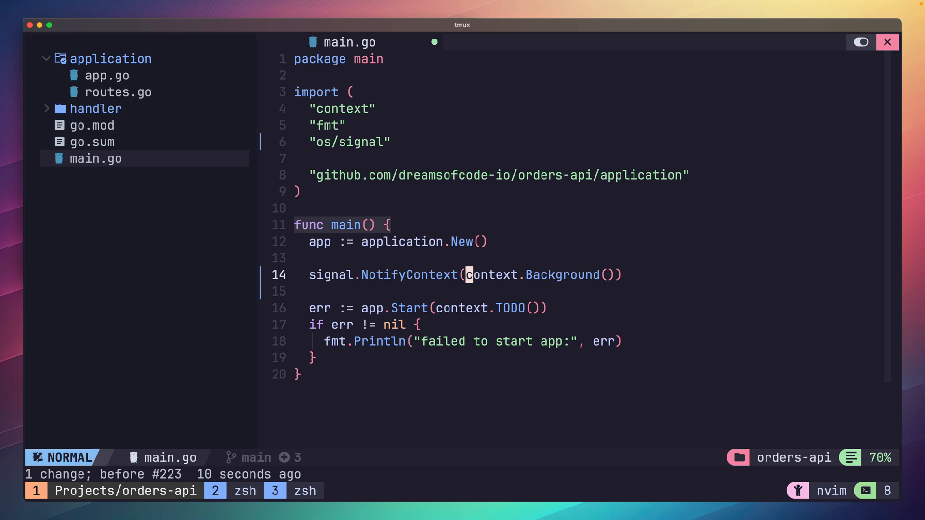
{"action": "type", "text": ", os.Interrupt, os."}
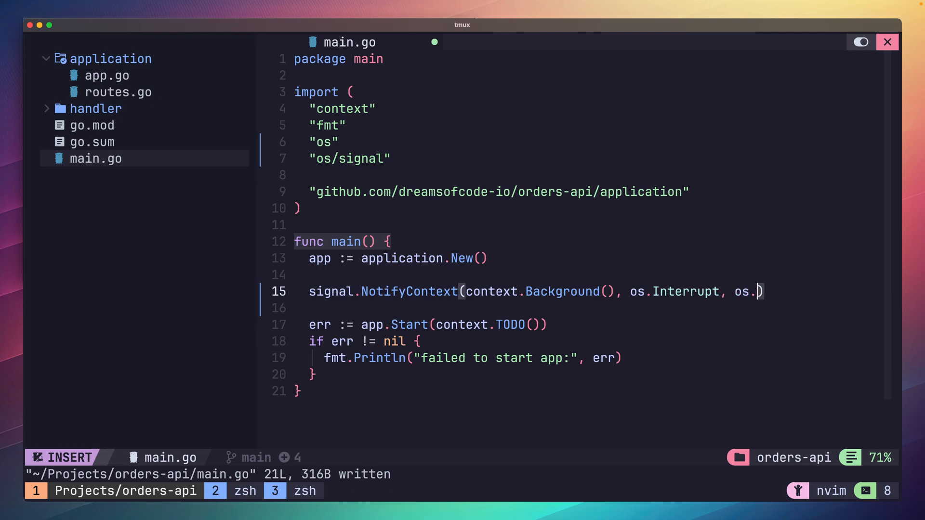
{"action": "key", "text": "Escape"}
{"action": "type", "text": "ctx :"}
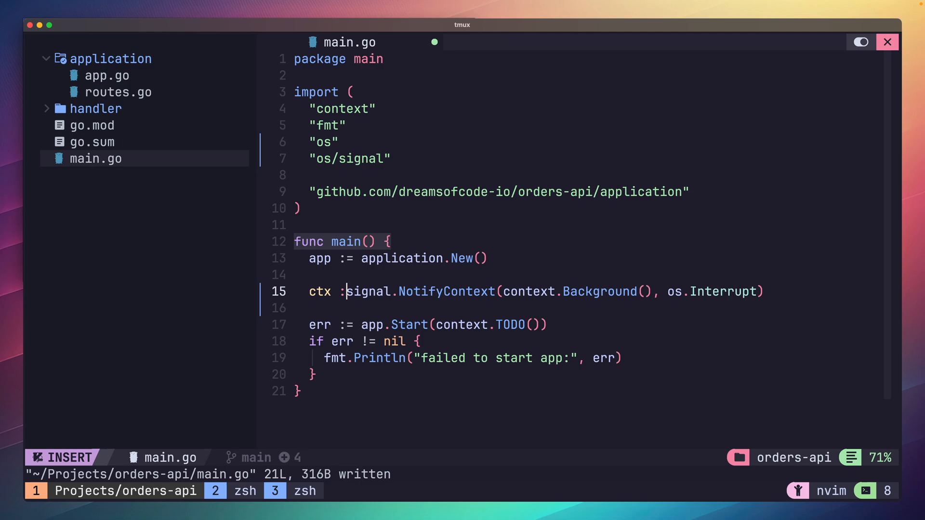
Step: Pass ctx to app.Start, capture cancel from NotifyContext, and add defer cancel()
{"action": "key", "text": "Escape"}
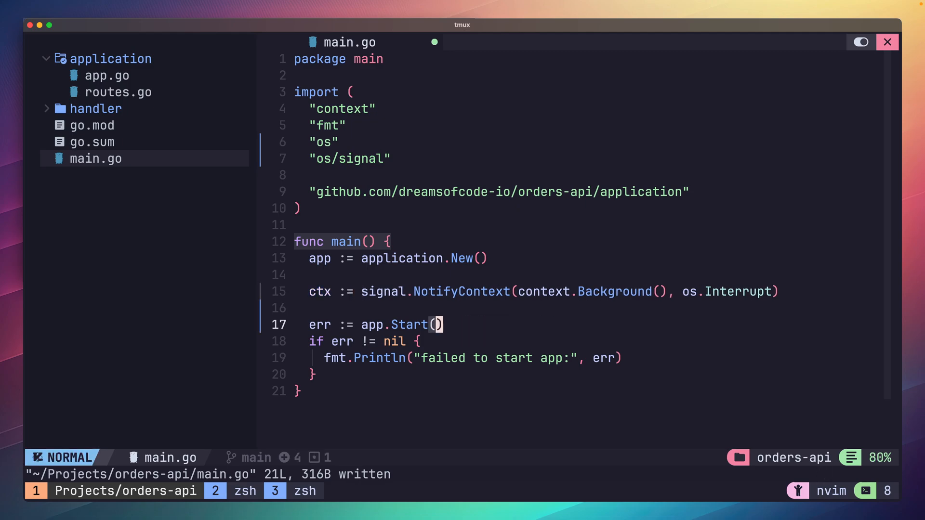
{"action": "type", "text": "ctx"}
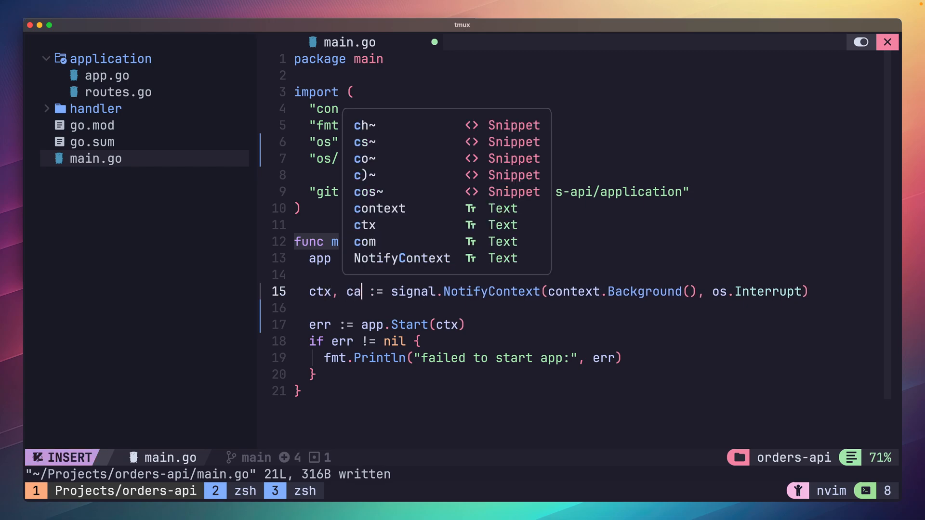
{"action": "key", "text": "Escape"}
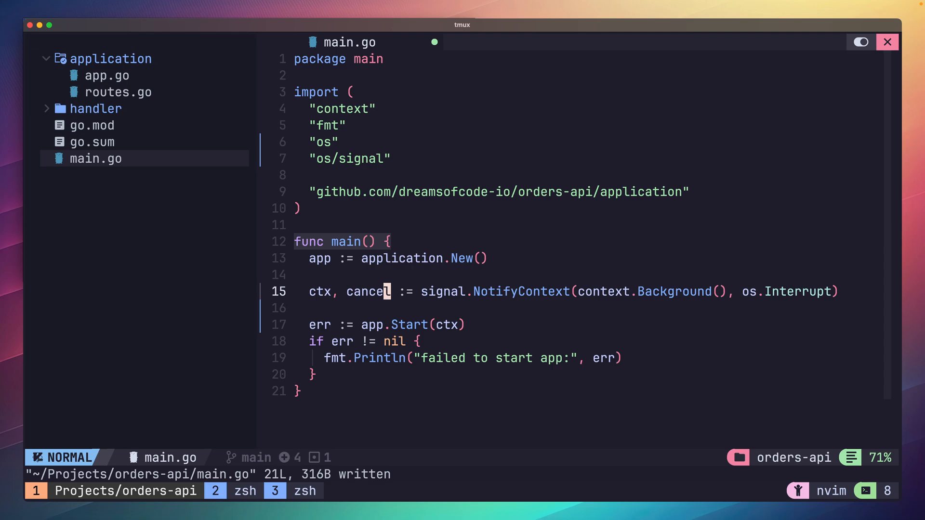
{"action": "type", "text": "cancel()"}
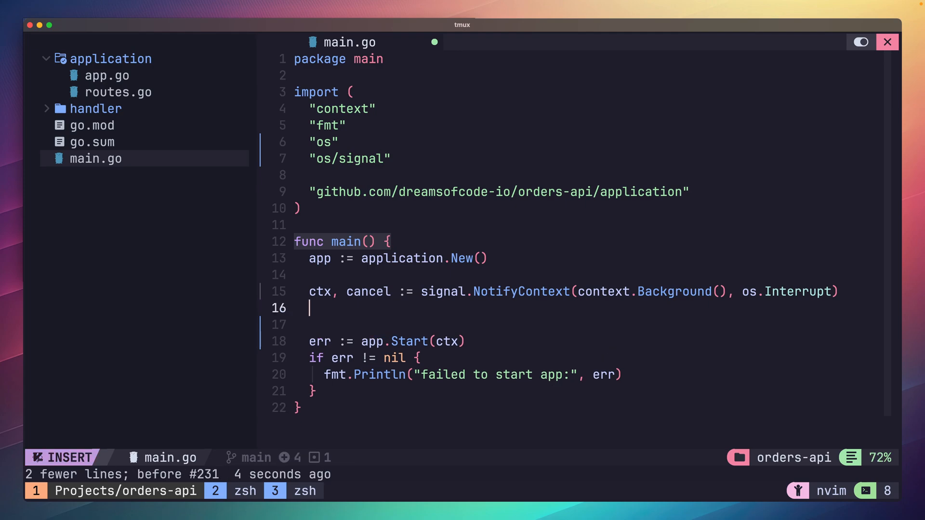
{"action": "type", "text": "defer cancel()"}
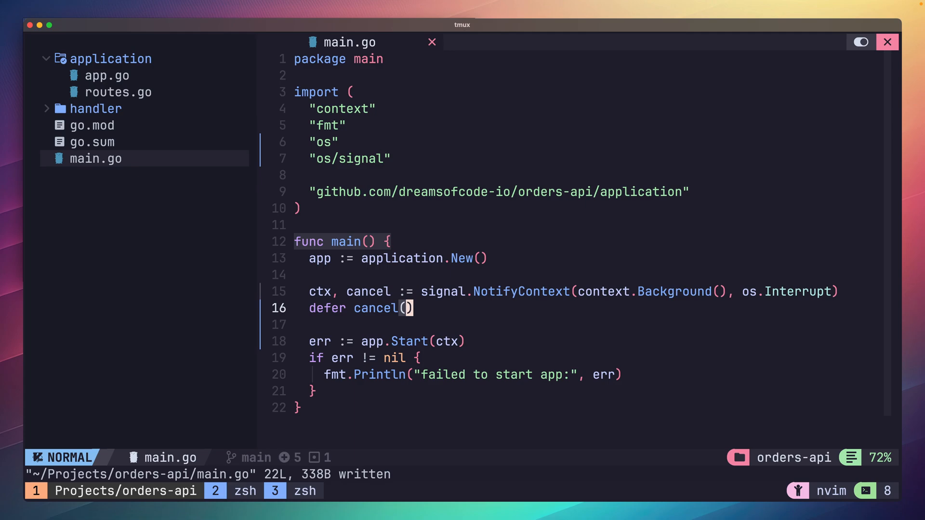
{"action": "left_click", "coordinate": [106, 75]}
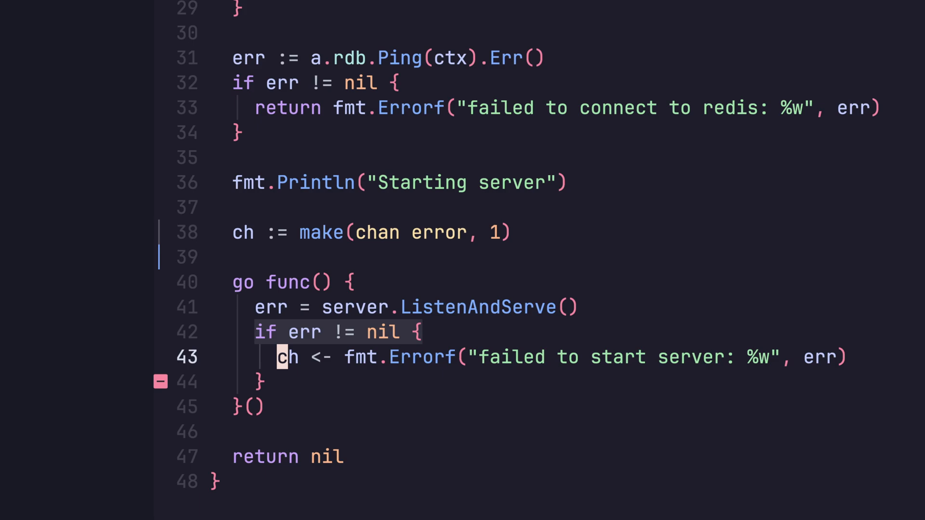
Step: Close the error channel with close(ch) after the ListenAndServe goroutine sends failures
{"action": "type", "text": "close(ch)"}
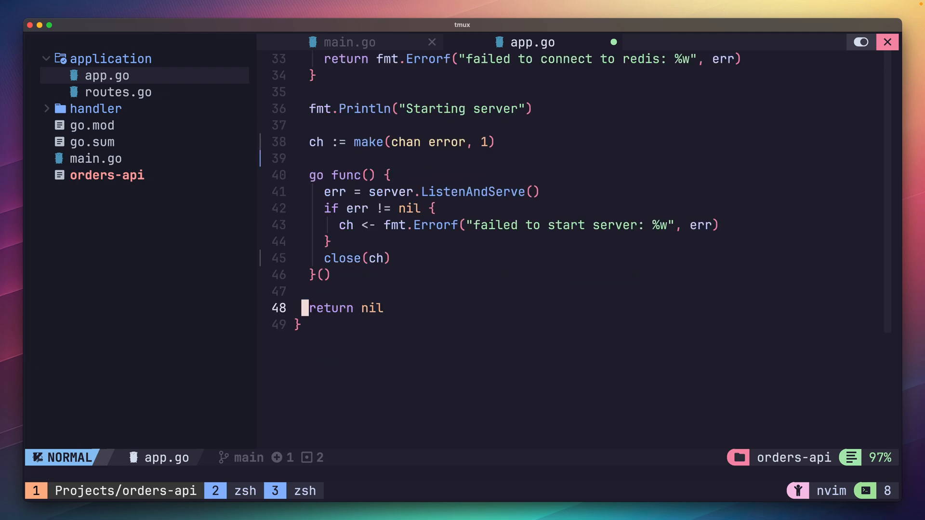
Step: Block Start on err := <-ch, dropping the temporary closed-channel comment line
{"action": "type", "text": "err := <-ch"}
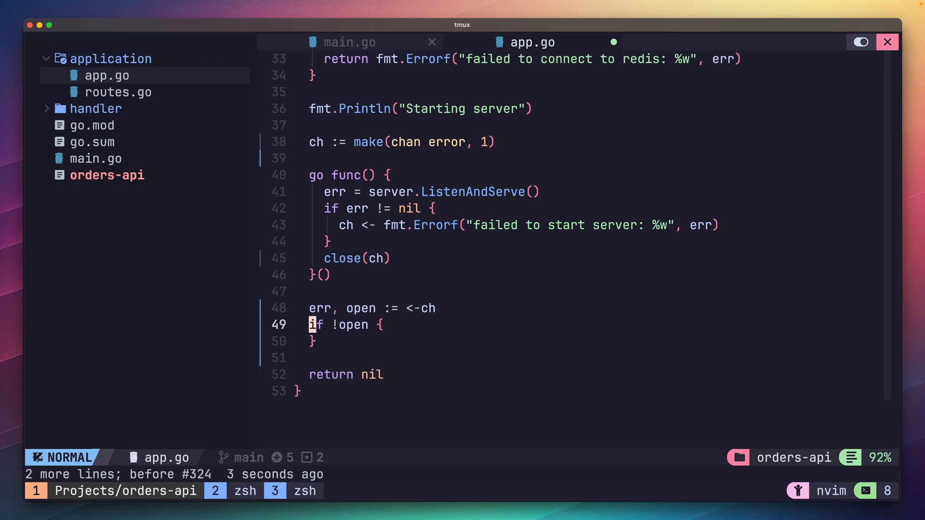
{"action": "type", "text": "// channel was closed"}
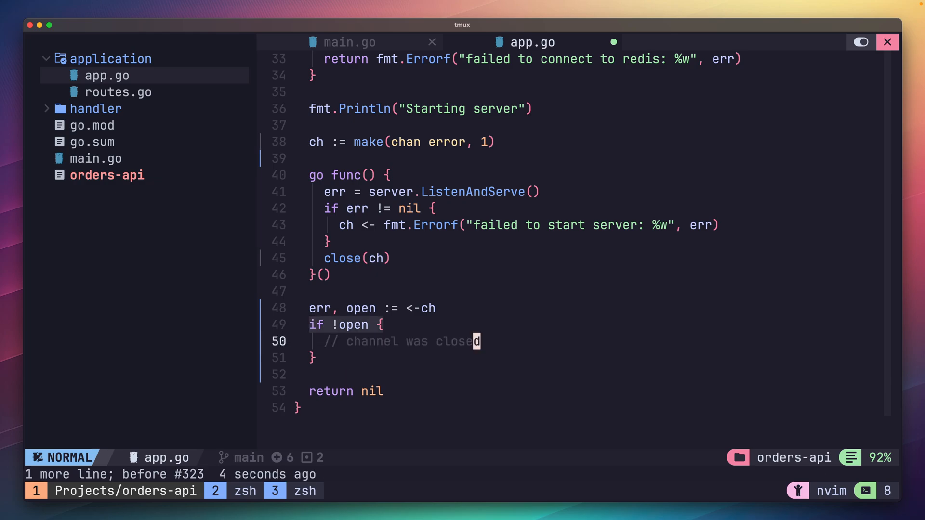
{"action": "key", "text": "dd"}
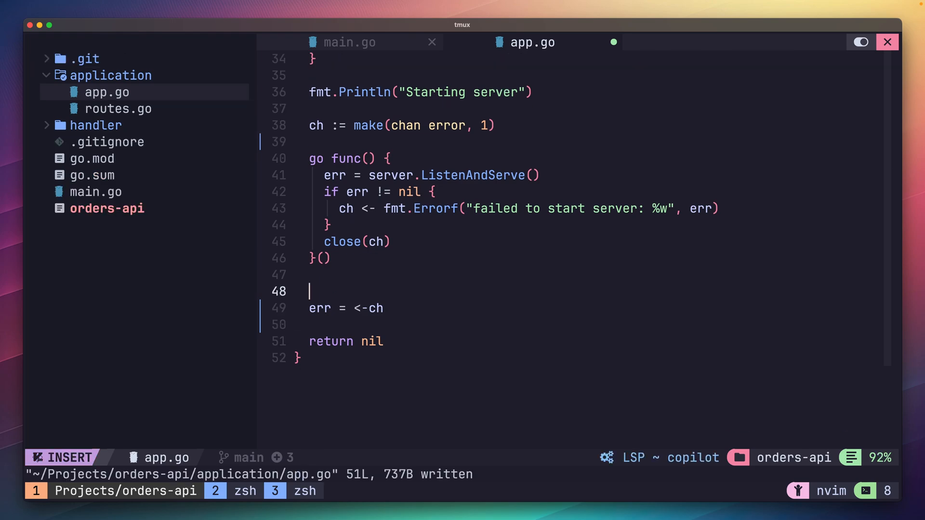
Step: Wrap the channel receive in a select block alongside ctx.Done
{"action": "type", "text": "ctx"}
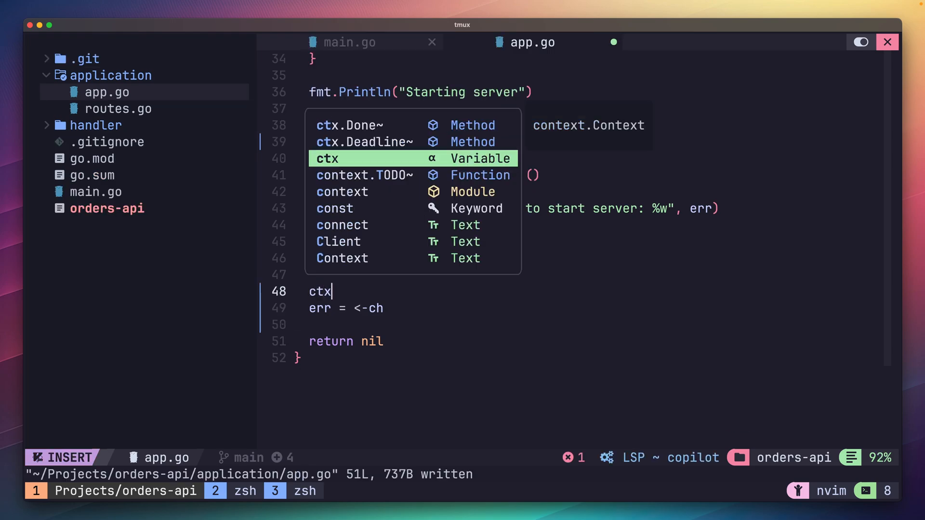
{"action": "type", "text": ".Done"}
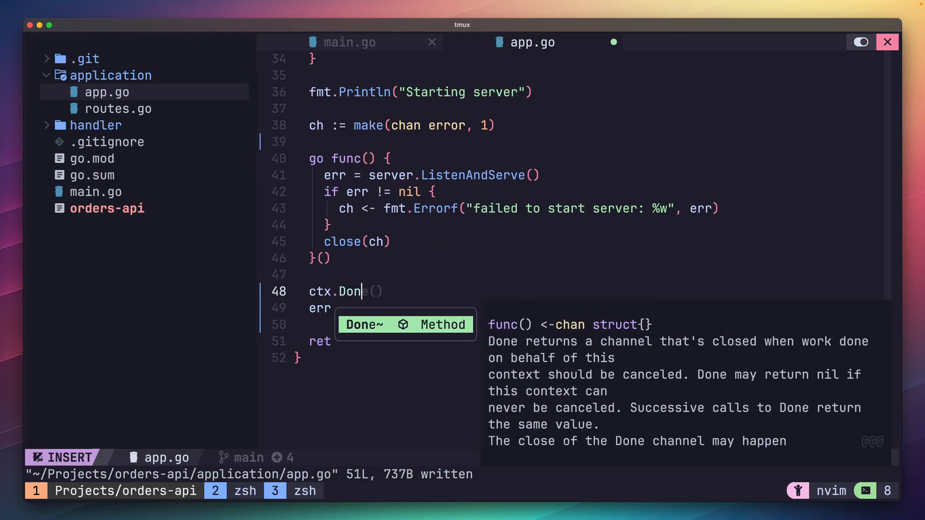
{"action": "type", "text": "e"}
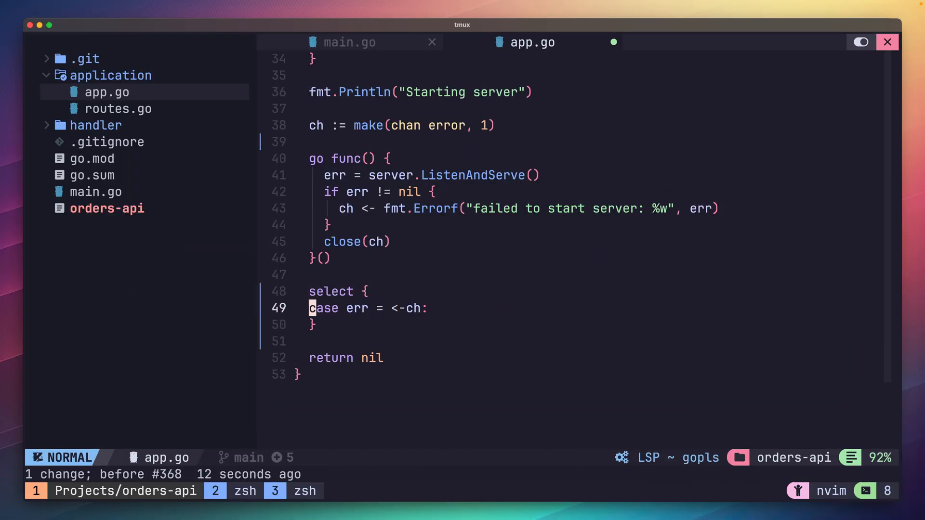
Step: Add a case <-ctx.Done(): that returns server.Shutdown()
{"action": "type", "text": "case <-ctx.Done():"}
{"action": "type", "text": "return er"}
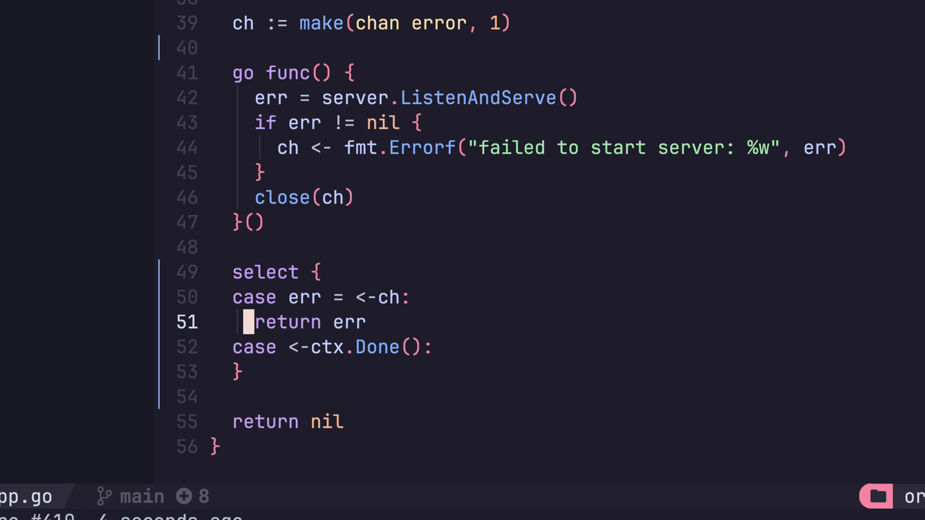
{"action": "type", "text": "return server.Shutdown()"}
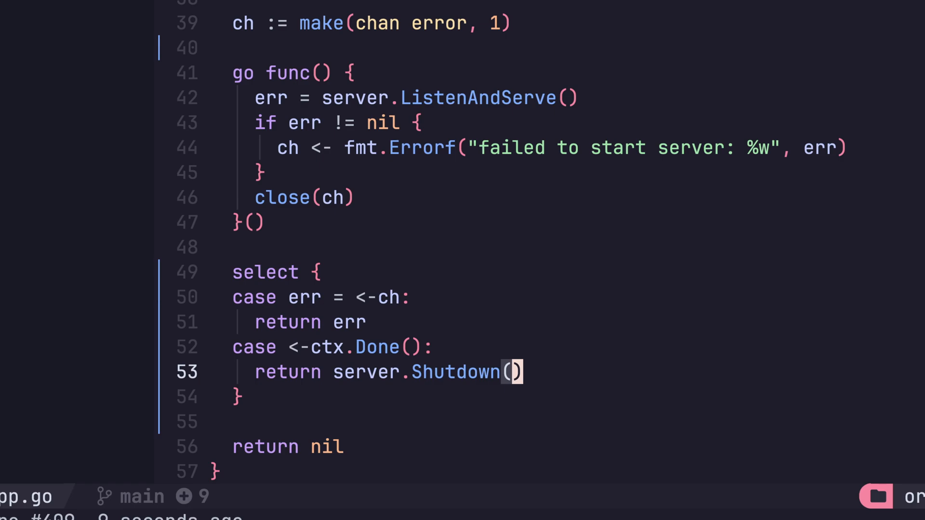
Step: Build a 10-second timeout context with context.WithTimeout and pass timeout to Shutdown
{"action": "type", "text": "timeout, cancel := context.WithTimeout()"}
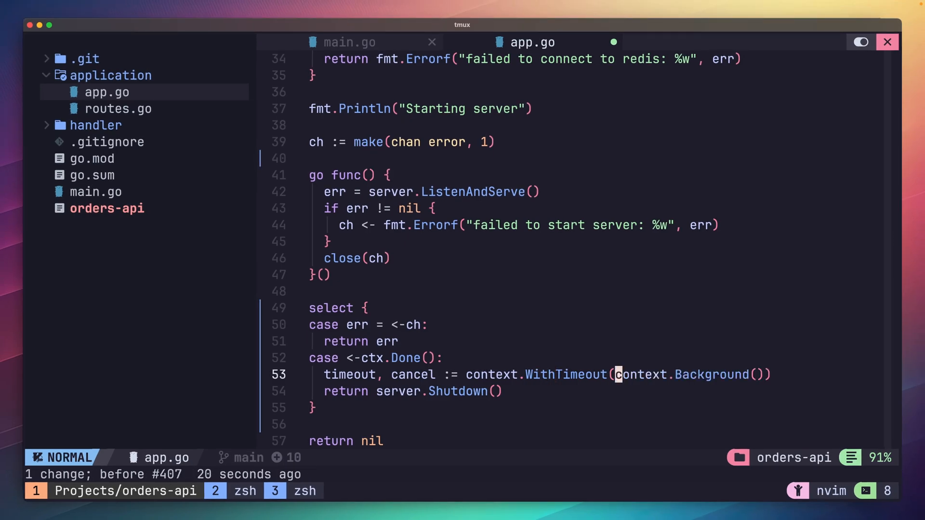
{"action": "type", "text": ", time.Second*10"}
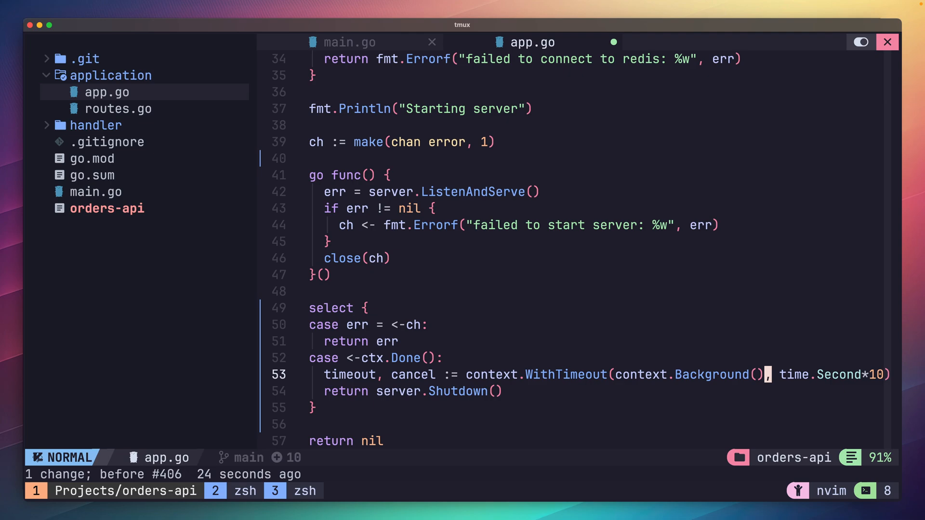
{"action": "type", "text": "timeout"}
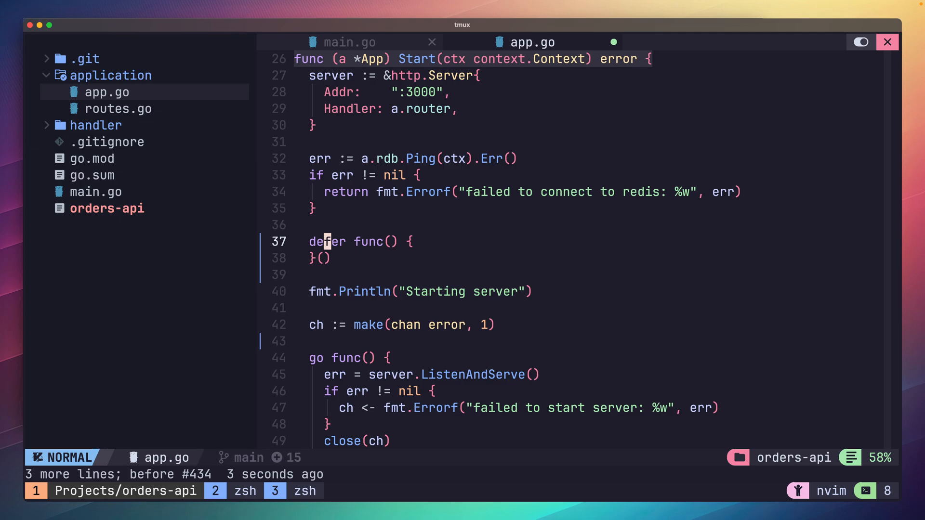
Step: Inside the deferred func, check the error from a.rdb.Close()
{"action": "type", "text": "if err := a.rdb.Close(); err != nil {"}
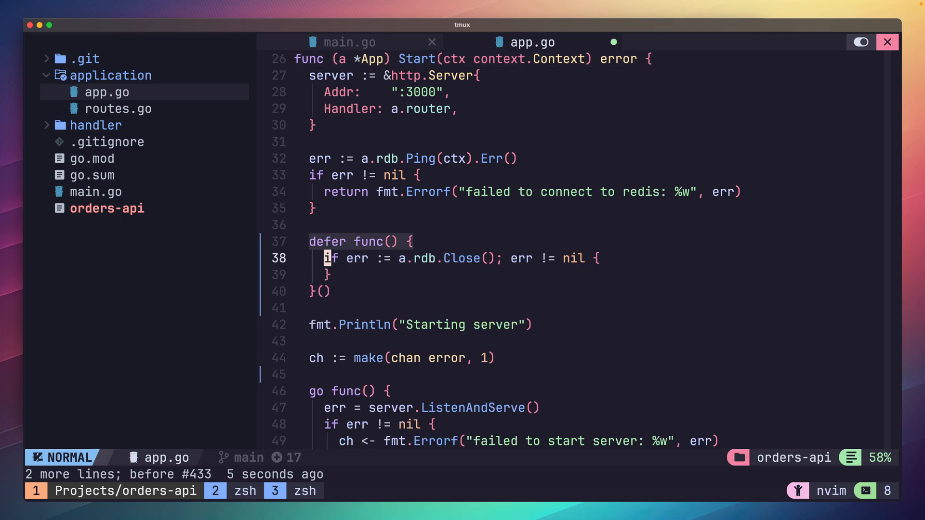